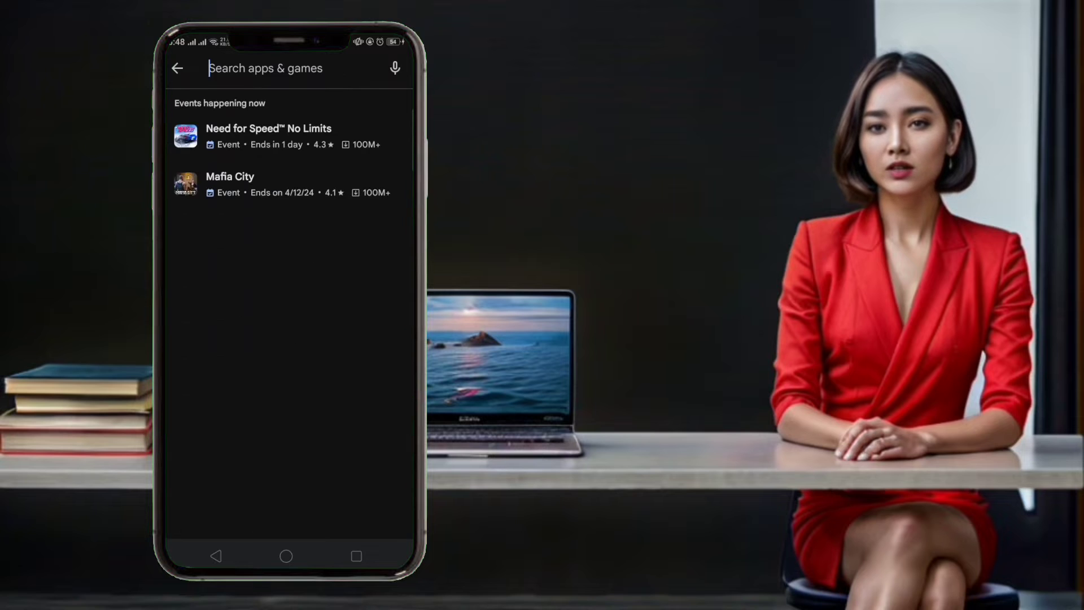
# - Search the Play Store for 'http Custom' and check the HTTP Custom - AIO Tunnel VPN listing
pyautogui.write('http Custom')
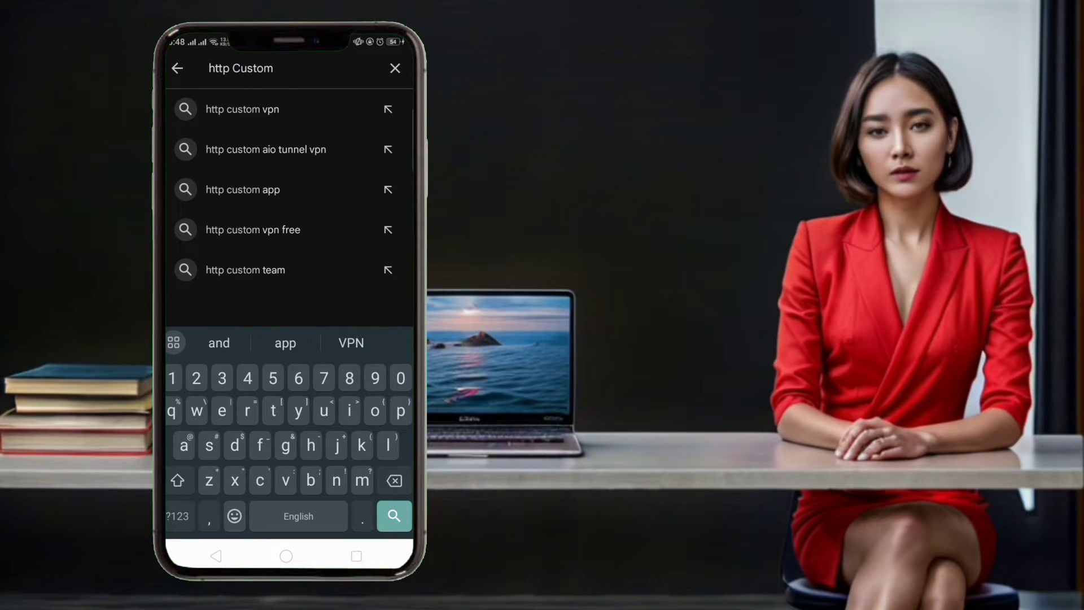
pyautogui.click(394, 516)
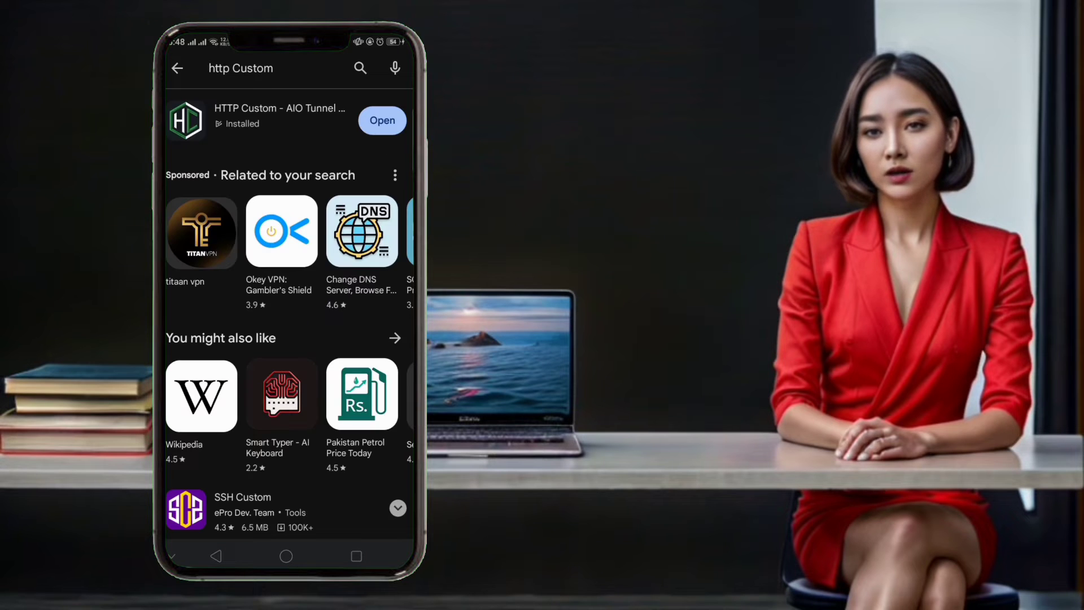
pyautogui.click(280, 117)
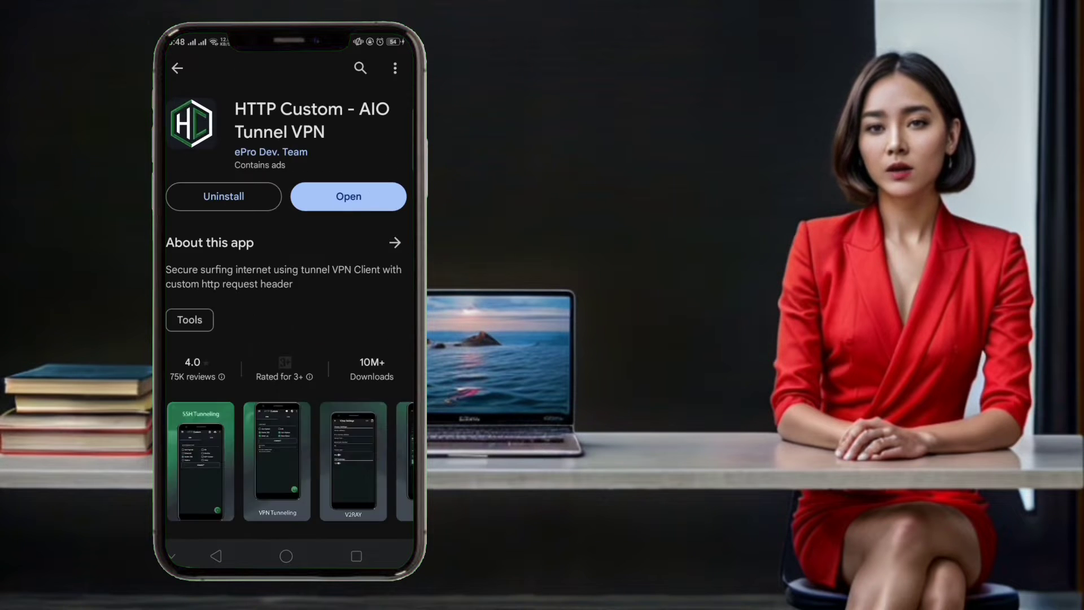
pyautogui.scroll(-3)
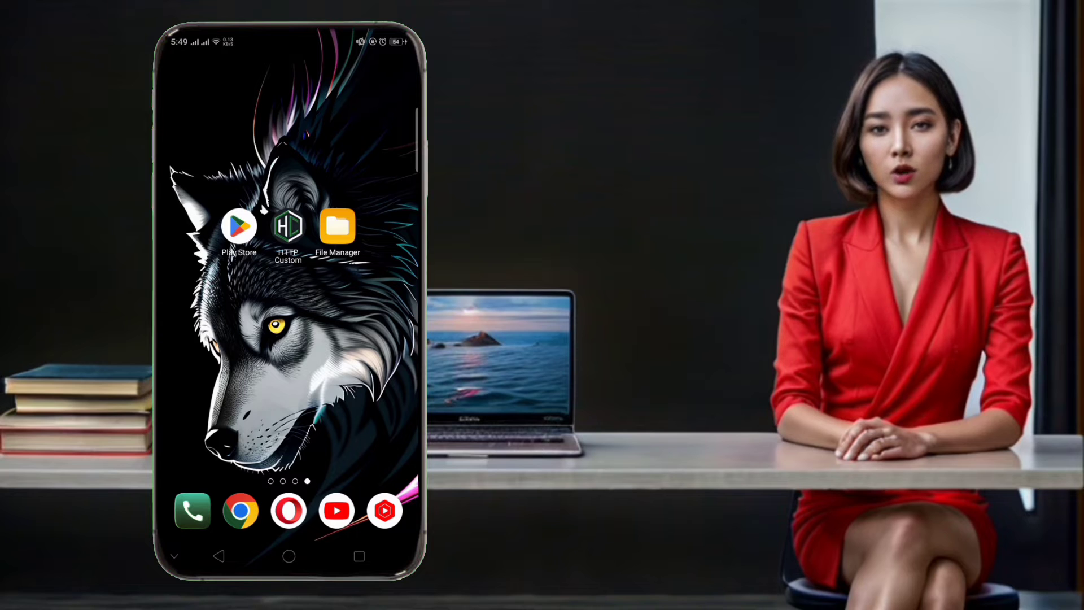
pyautogui.click(288, 227)
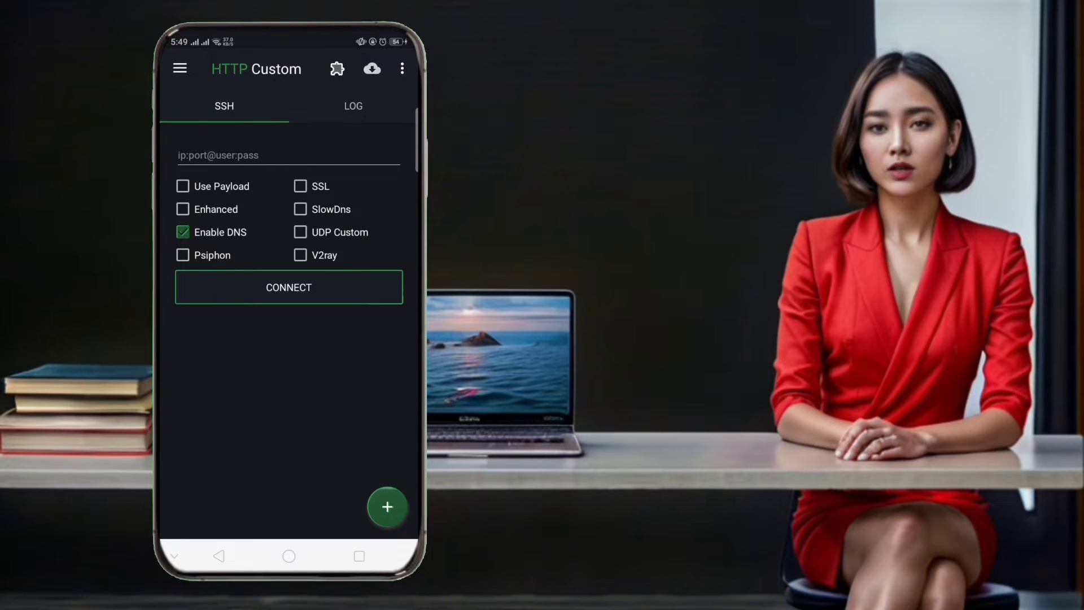
pyautogui.click(300, 209)
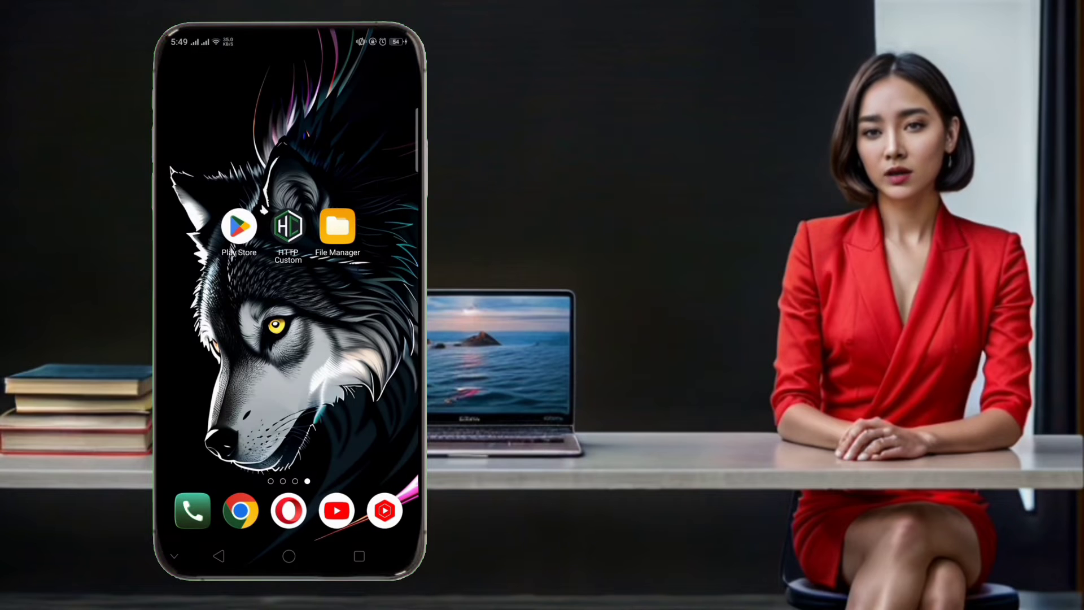
# - Open account_slowdns_1711759506183.txt from Phone Storage > Download in HTML Viewer
pyautogui.click(338, 227)
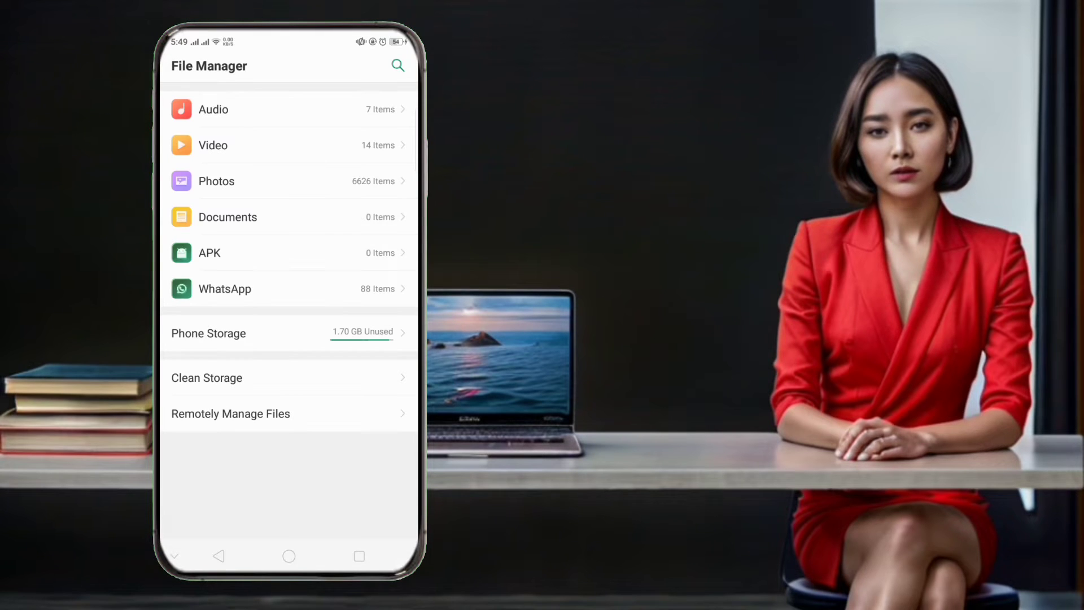
pyautogui.click(290, 332)
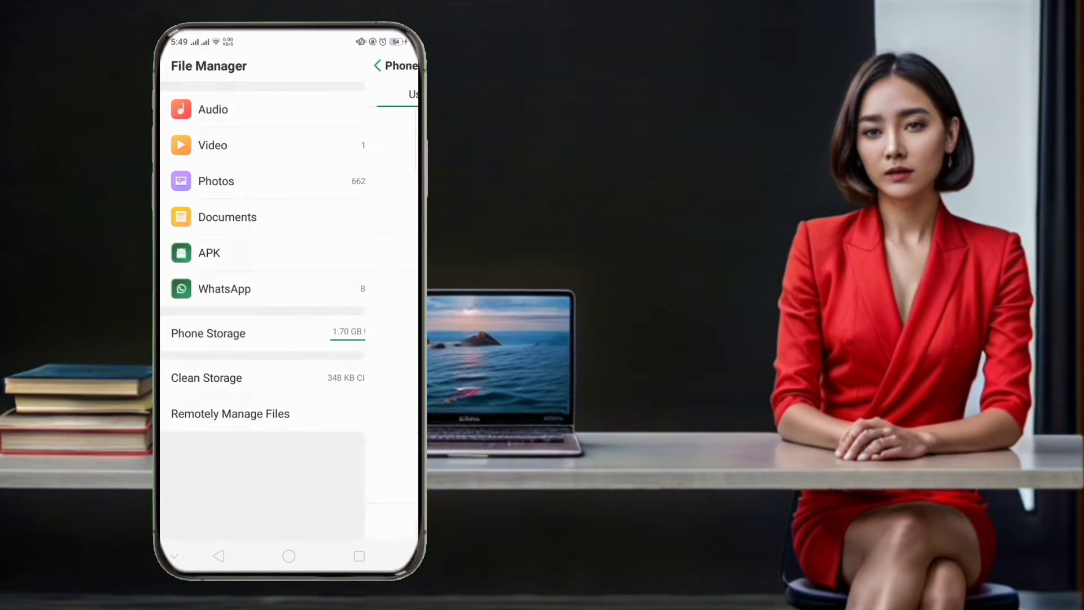
pyautogui.click(207, 333)
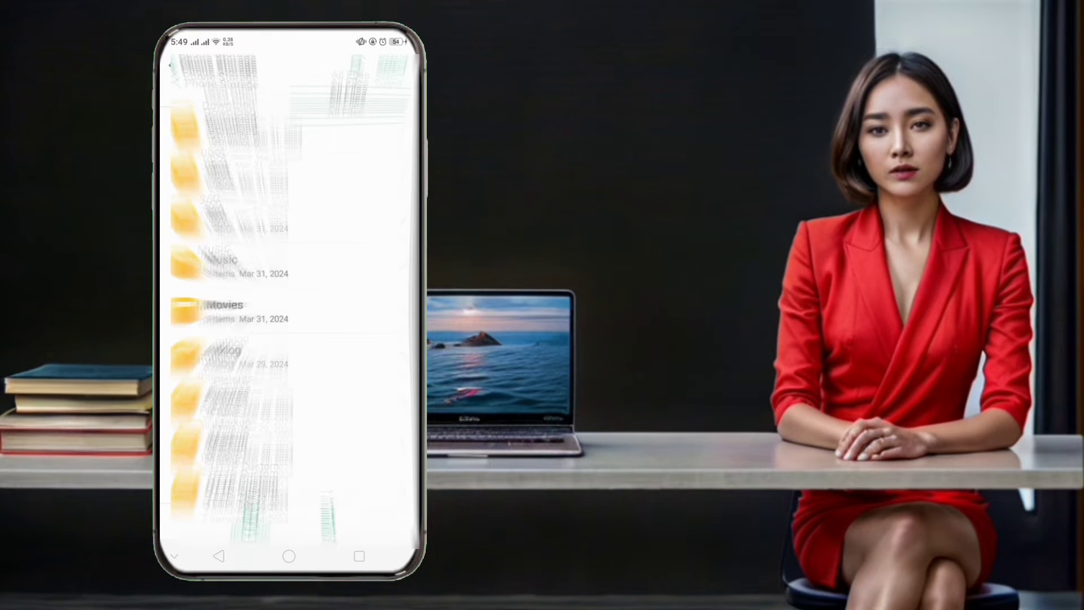
pyautogui.scroll(-3)
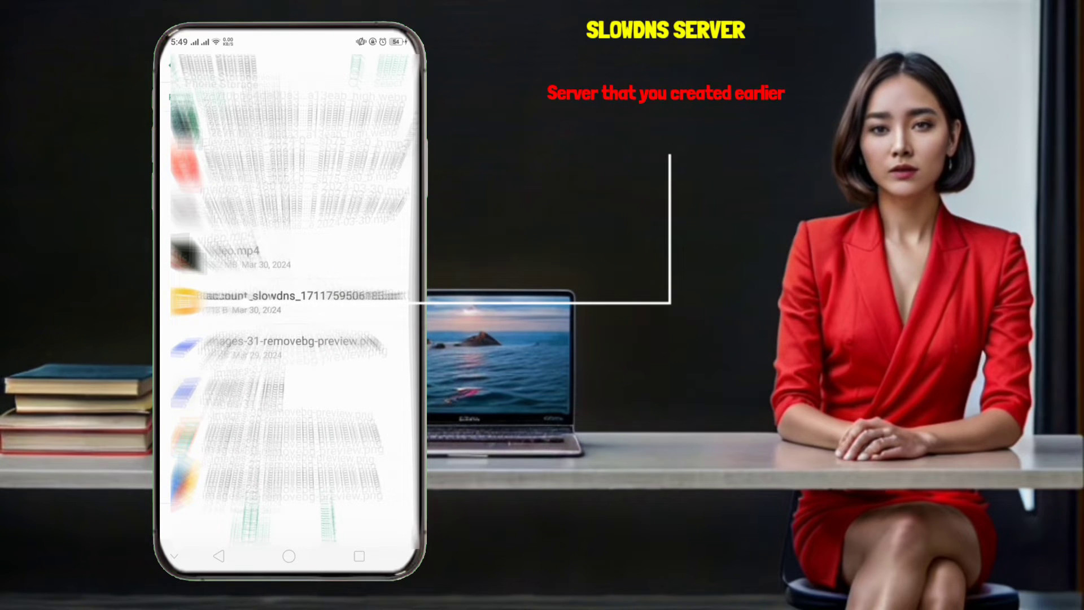
pyautogui.click(291, 295)
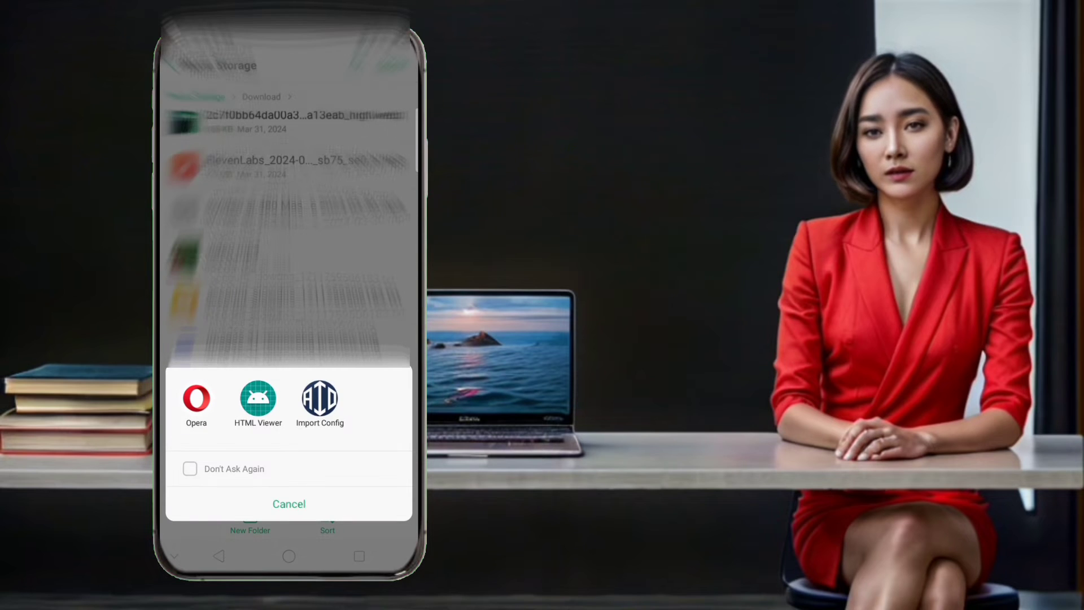
pyautogui.click(258, 401)
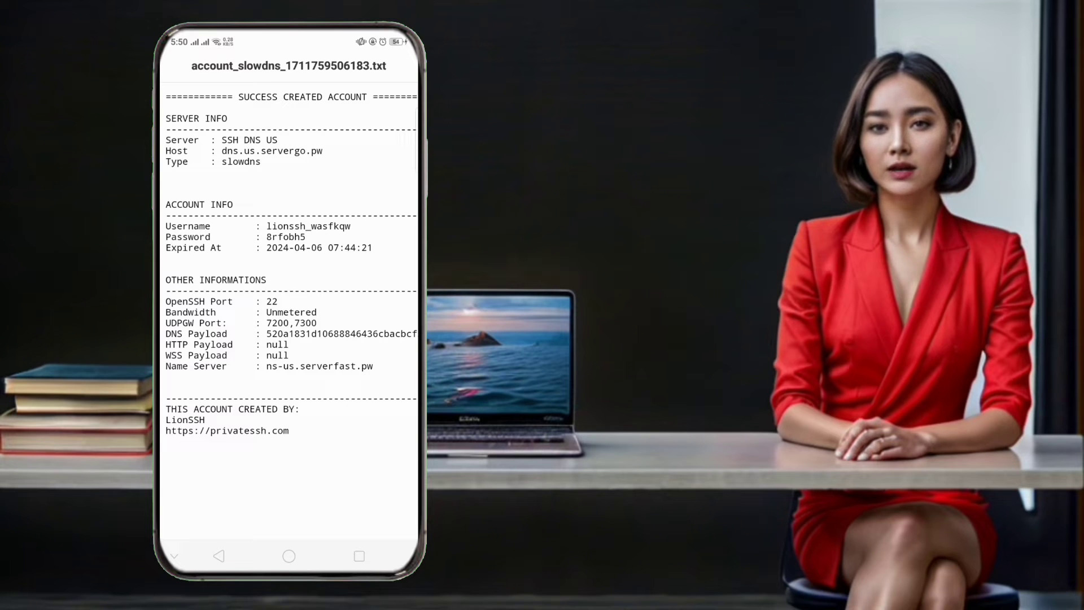
# - Review the server host and login details shown in the account file
pyautogui.doubleClick(271, 151)
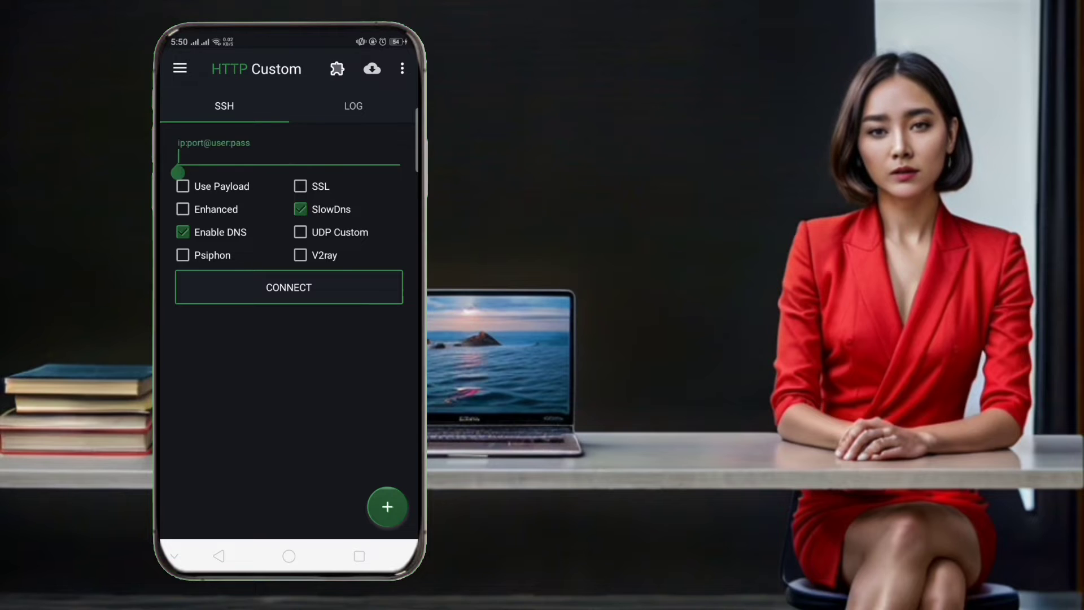
# - Enter host dns.us.servergo.pw with port 80 in the connection field
pyautogui.write('dns.us.servergo.pw')
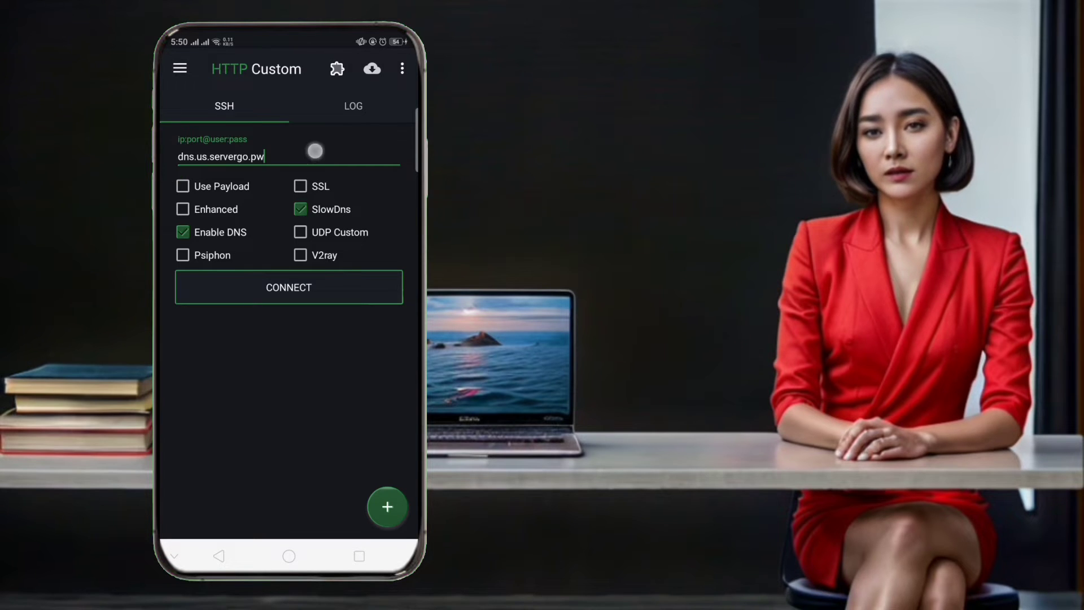
pyautogui.click(219, 157)
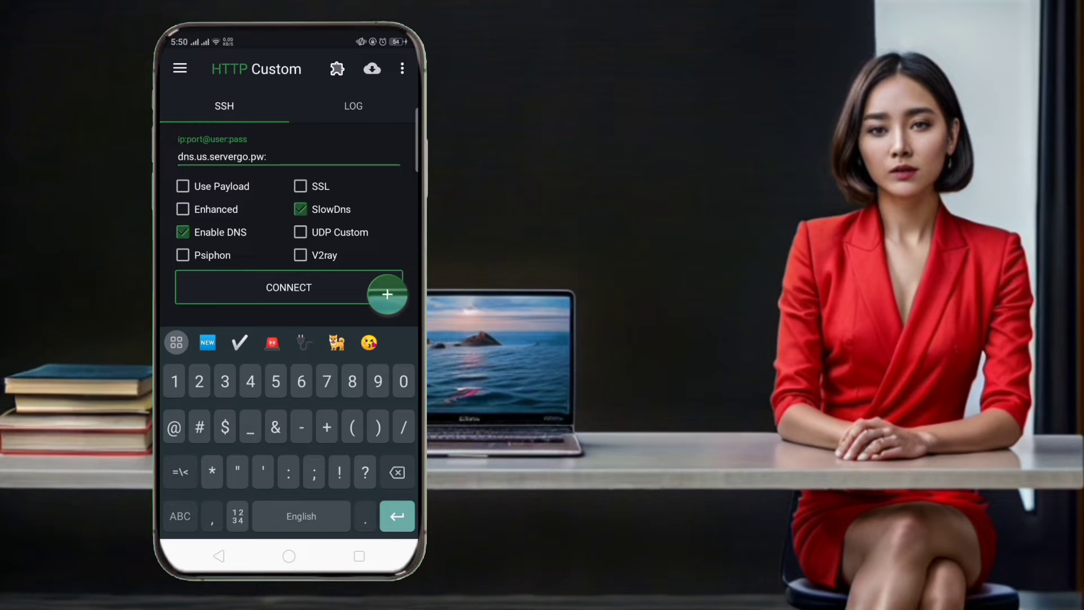
pyautogui.click(351, 381)
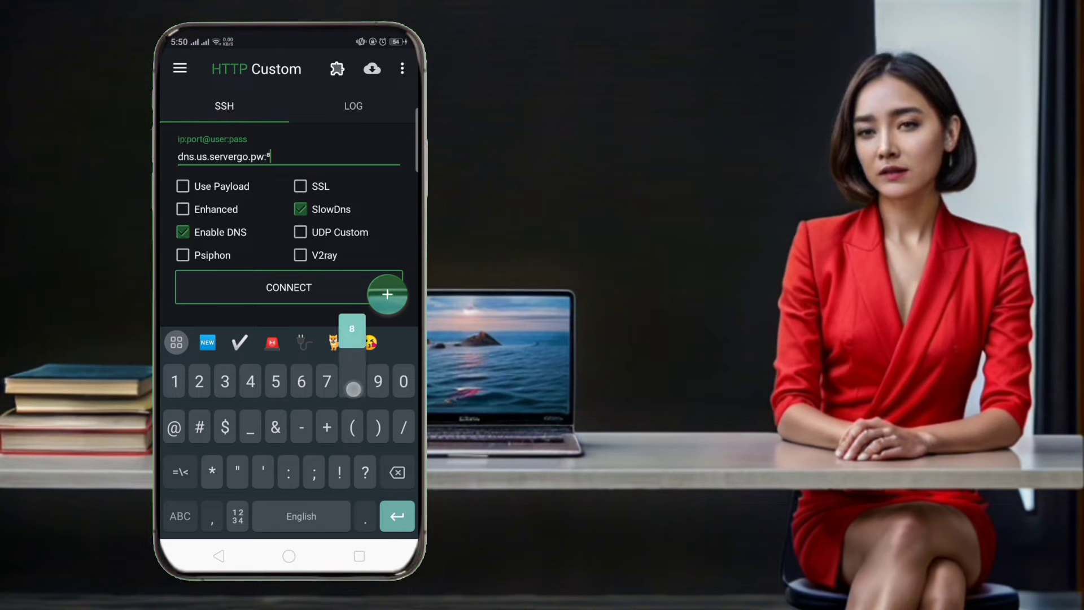
pyautogui.click(351, 381)
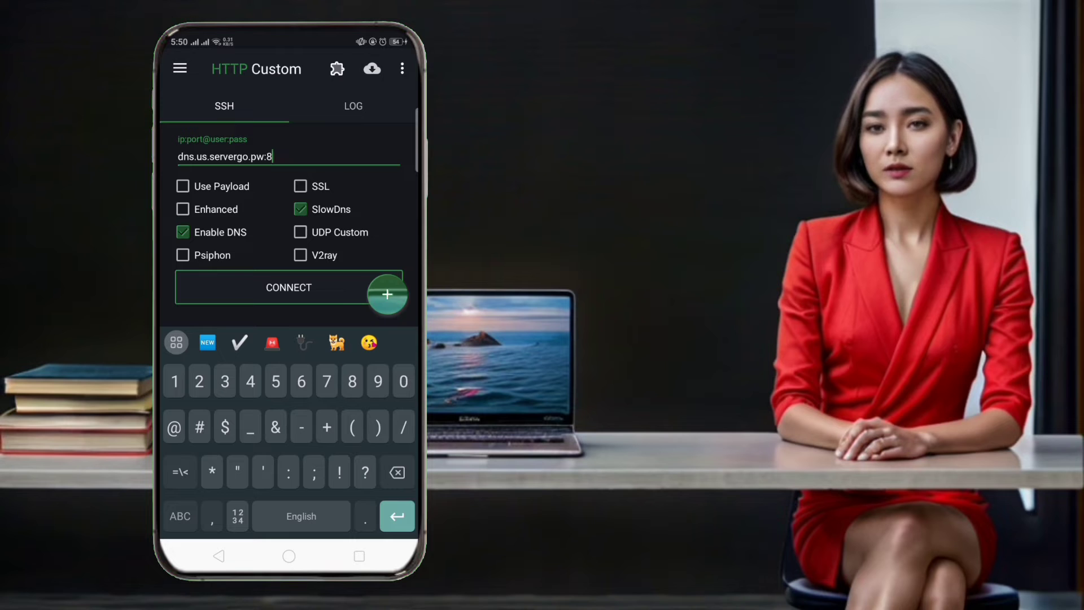
pyautogui.write('0')
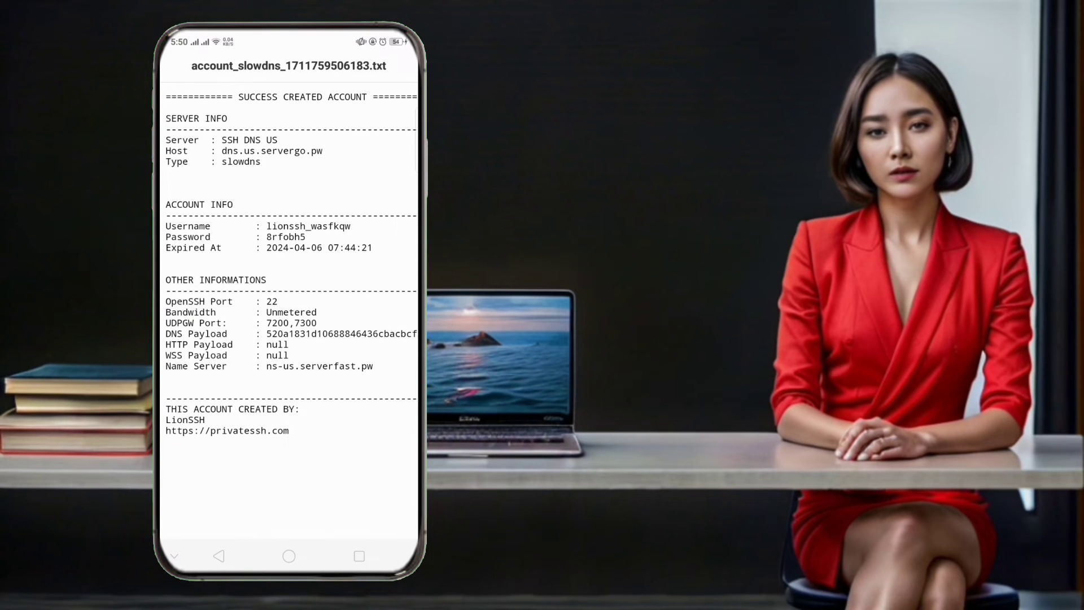
pyautogui.click(325, 227)
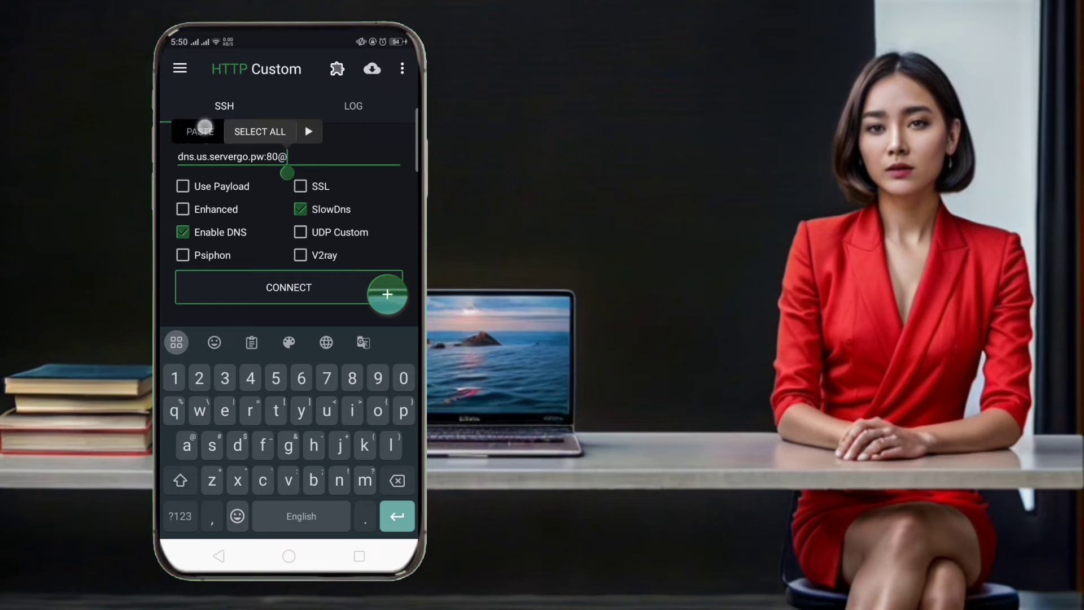
pyautogui.write('lionssh_wasfkqw:')
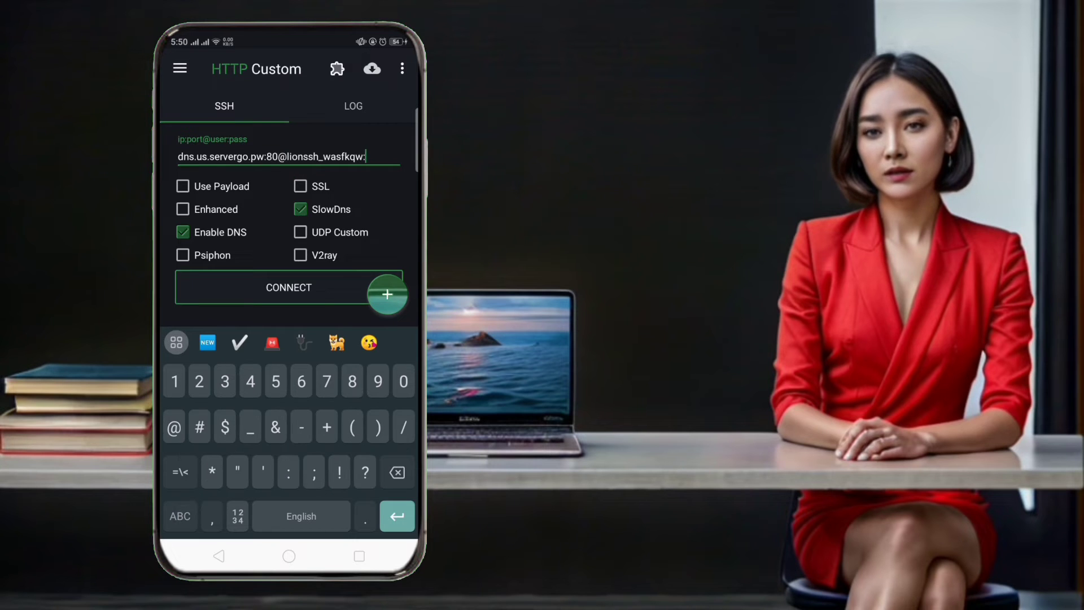
pyautogui.click(288, 287)
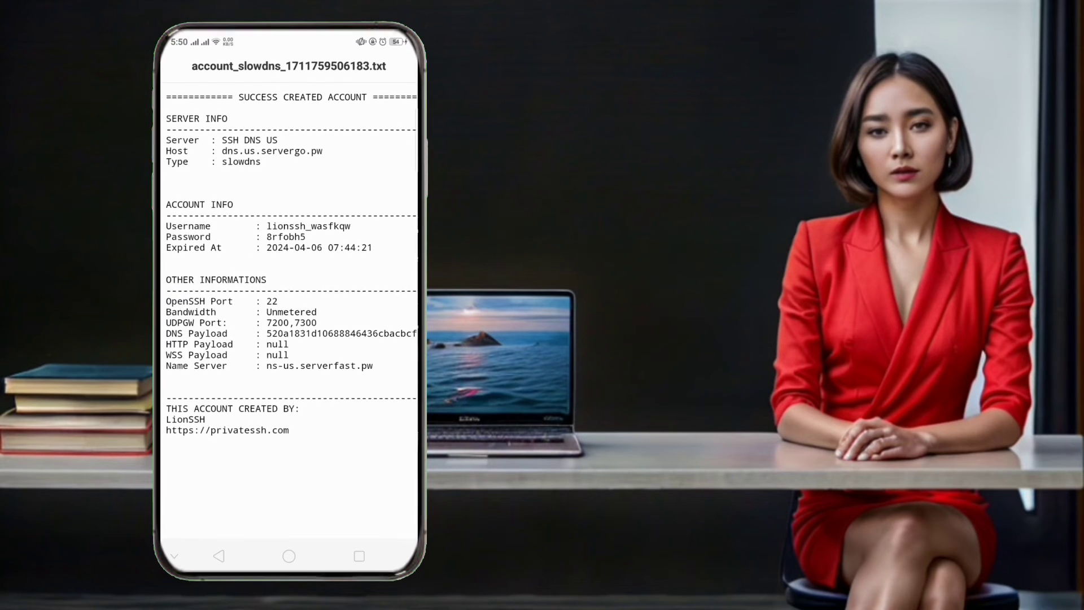
pyautogui.doubleClick(286, 236)
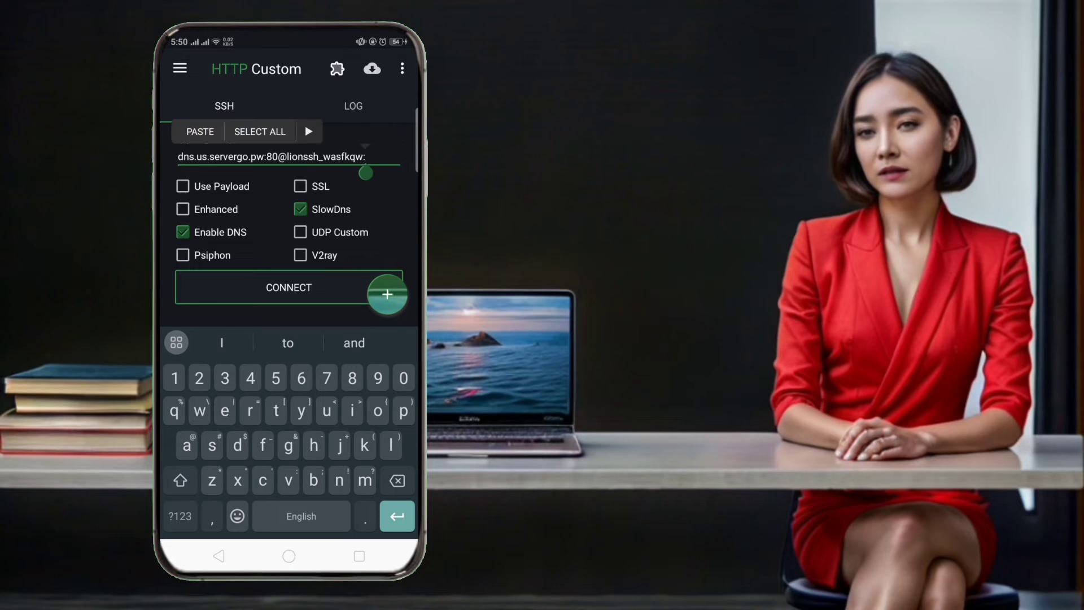
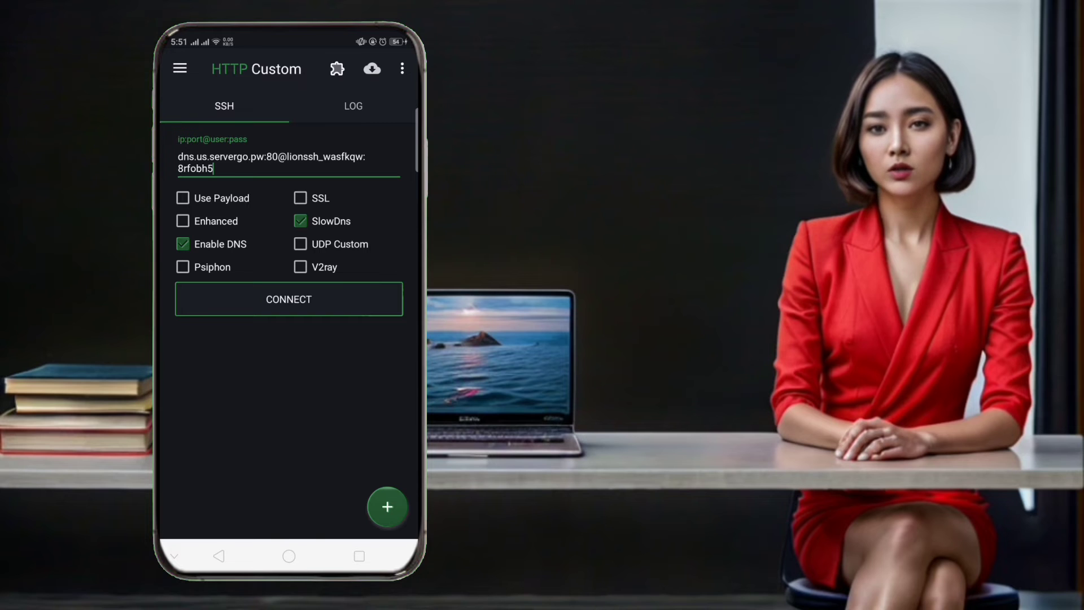
pyautogui.click(401, 69)
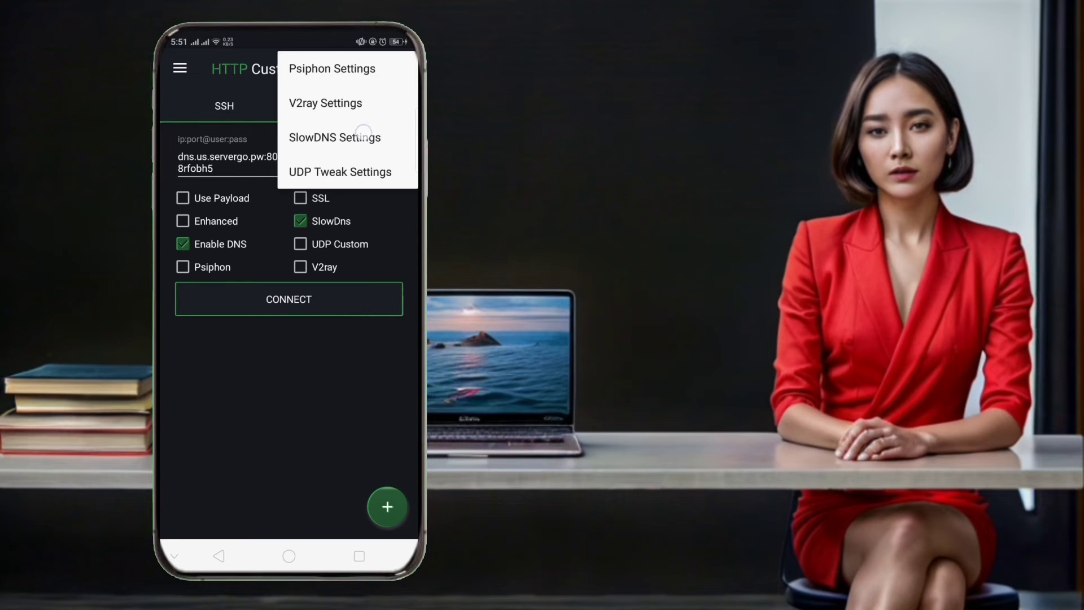
# - Set the SlowDNS DNS address to 8.8.8.8
pyautogui.click(335, 137)
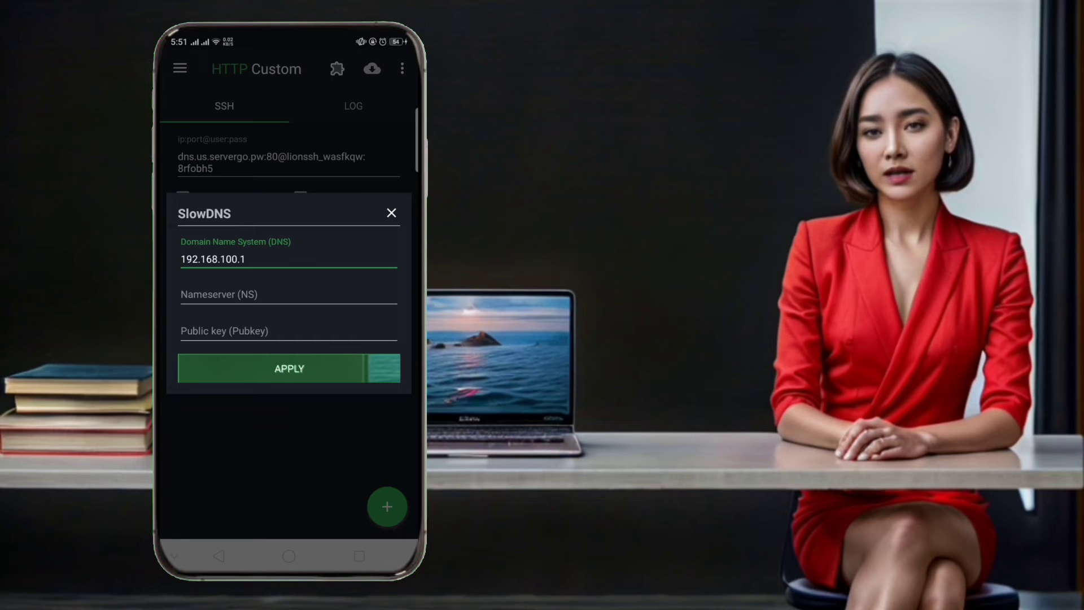
pyautogui.click(289, 259)
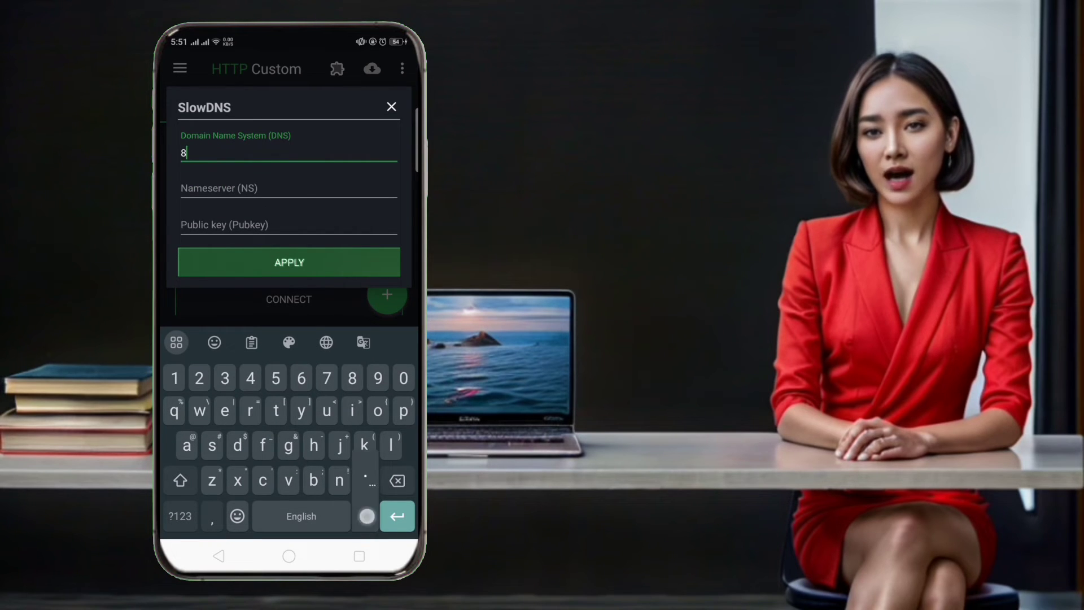
pyautogui.write('.8.8.')
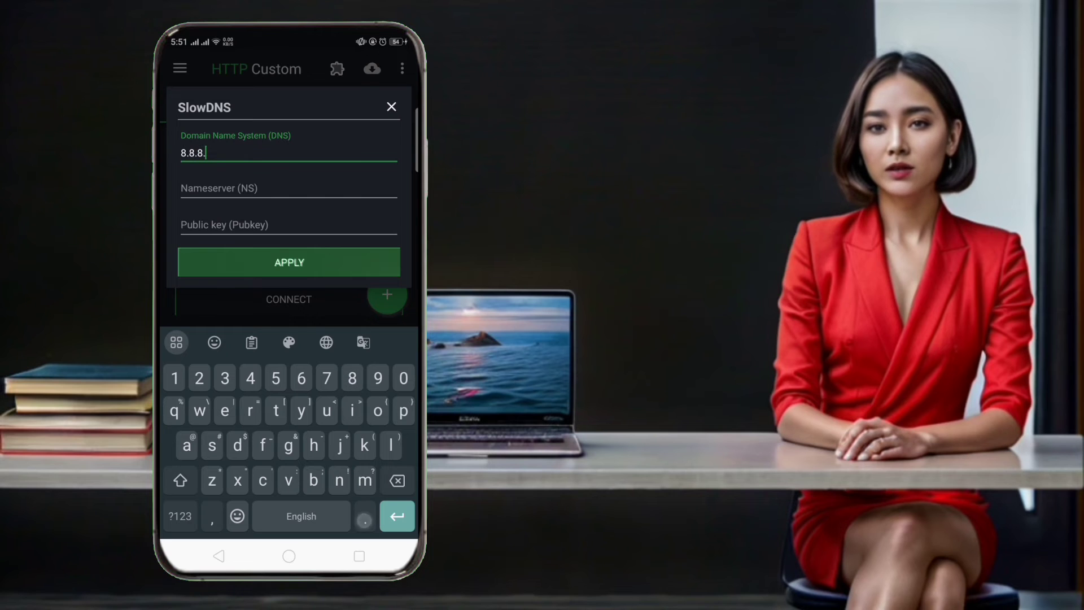
pyautogui.write('8')
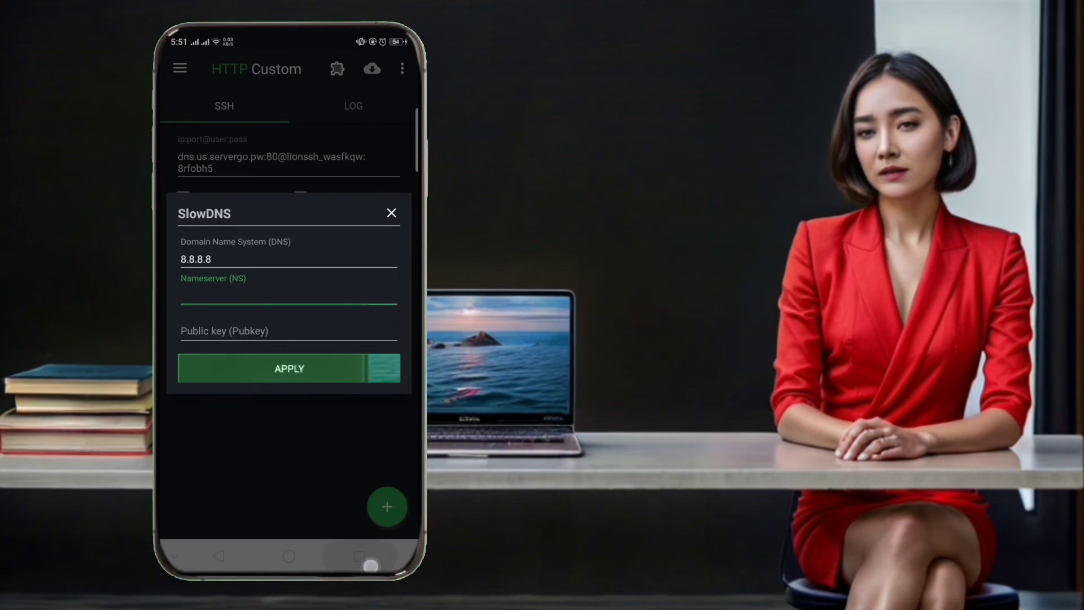
# - Copy nameserver ns-us.serverfast.pw and the public key from the account file into SlowDNS settings
pyautogui.click(290, 368)
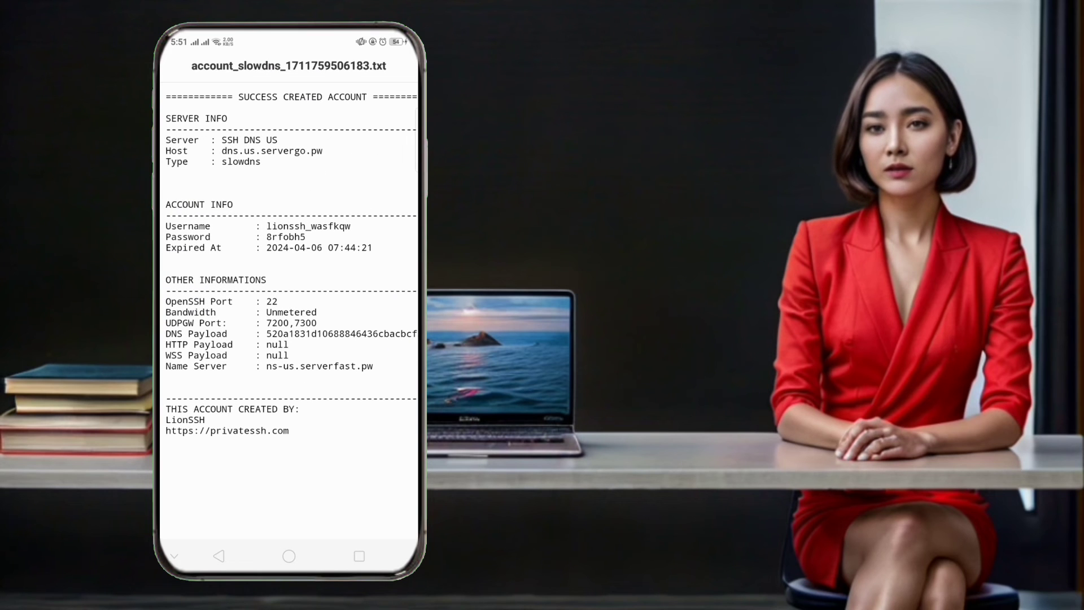
pyautogui.doubleClick(319, 367)
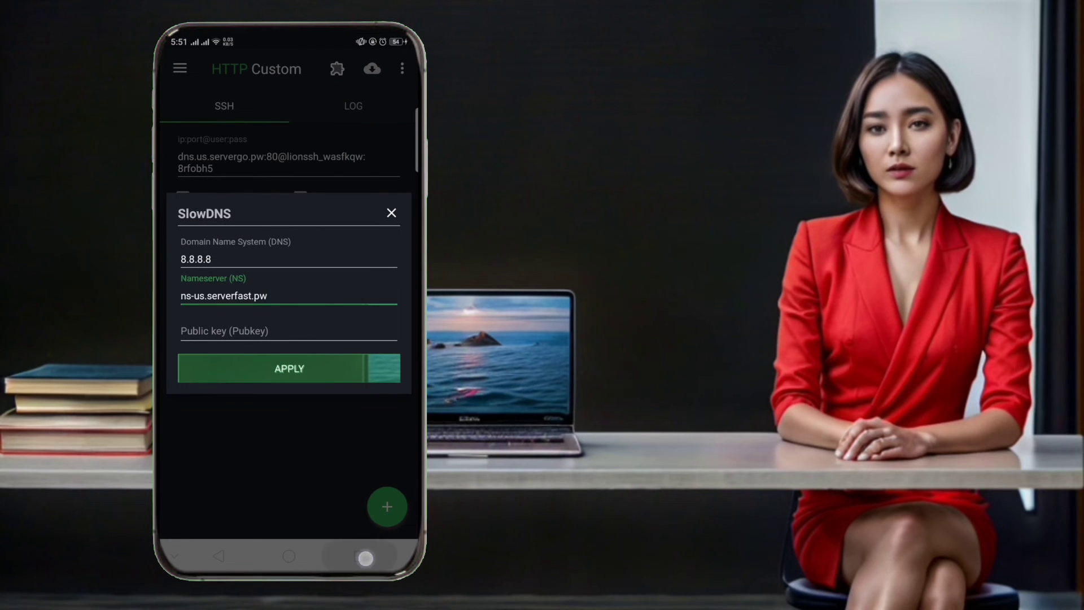
pyautogui.click(288, 367)
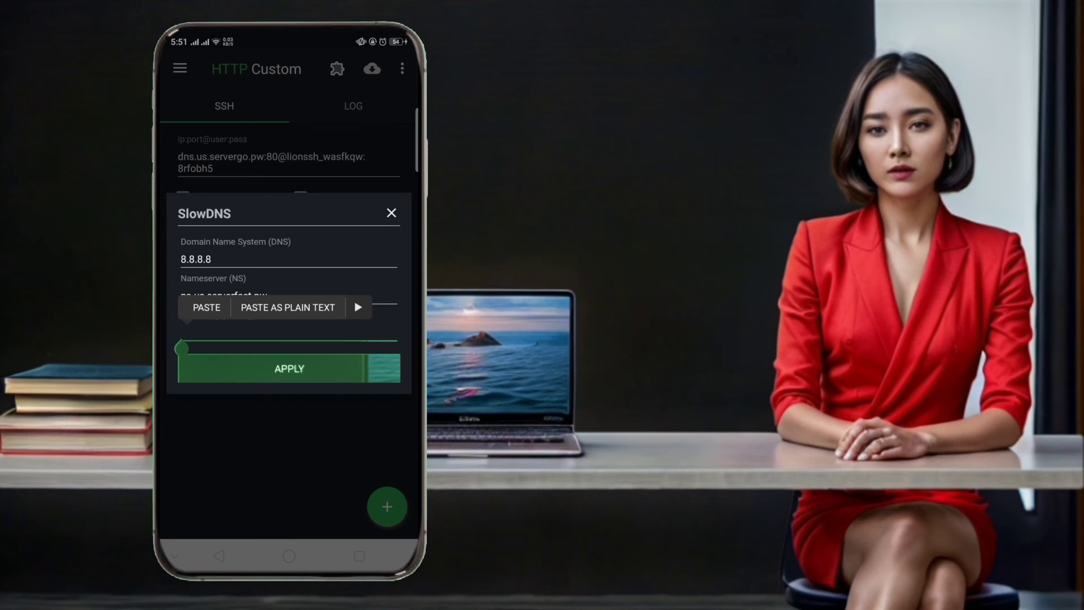
pyautogui.click(289, 369)
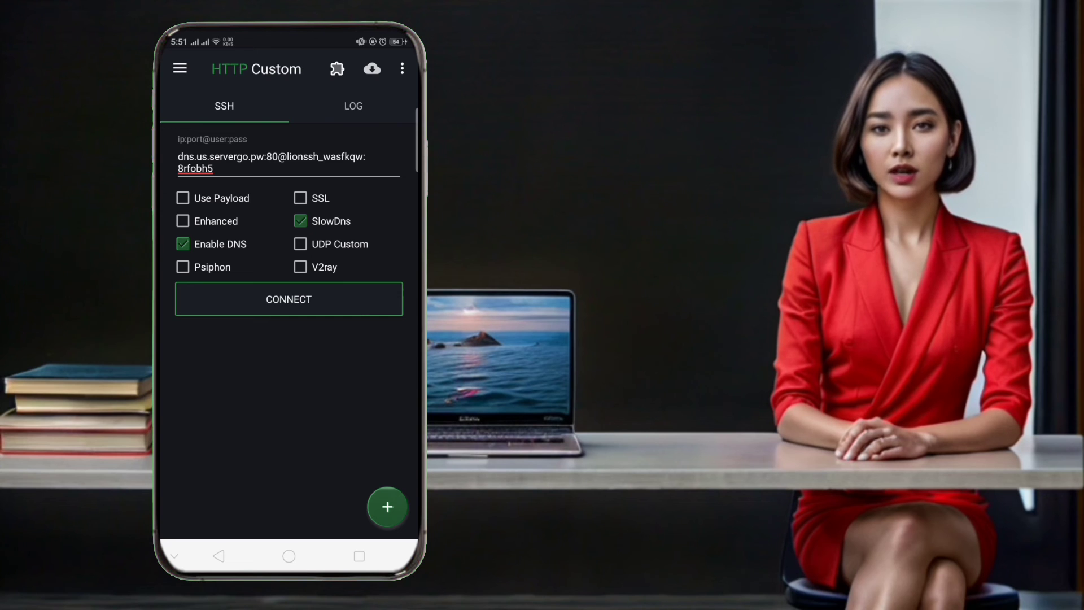
# - Connect the VPN using the configured SlowDNS account
pyautogui.click(401, 68)
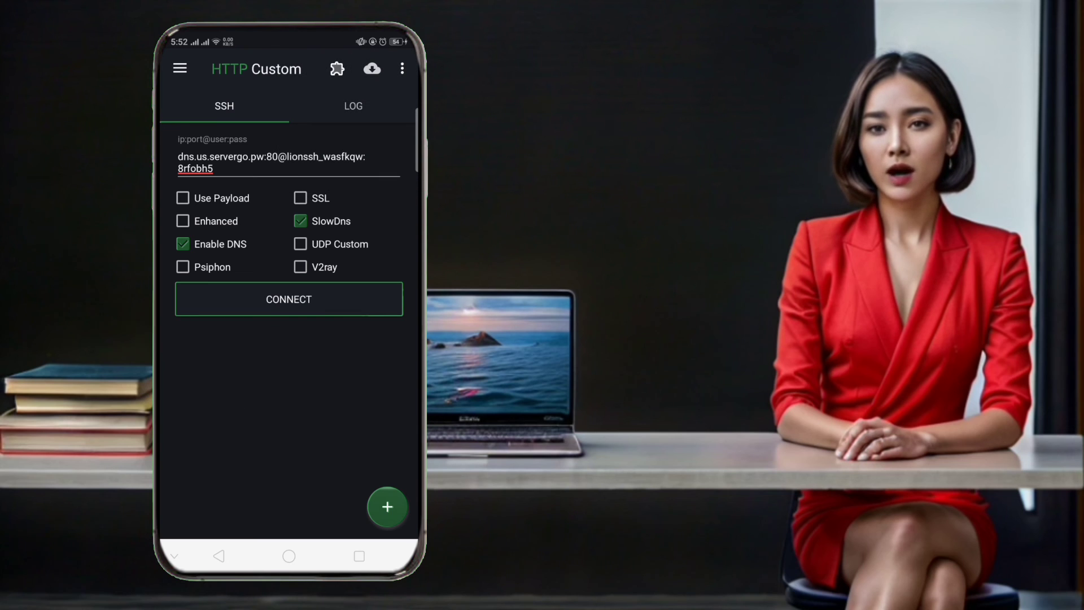
pyautogui.click(289, 298)
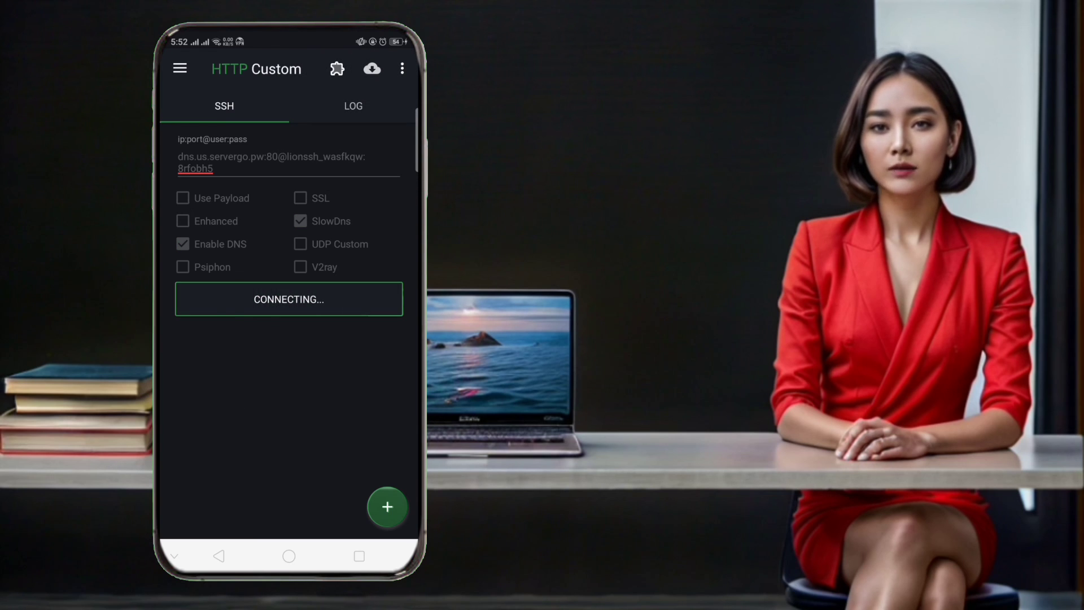
pyautogui.click(353, 106)
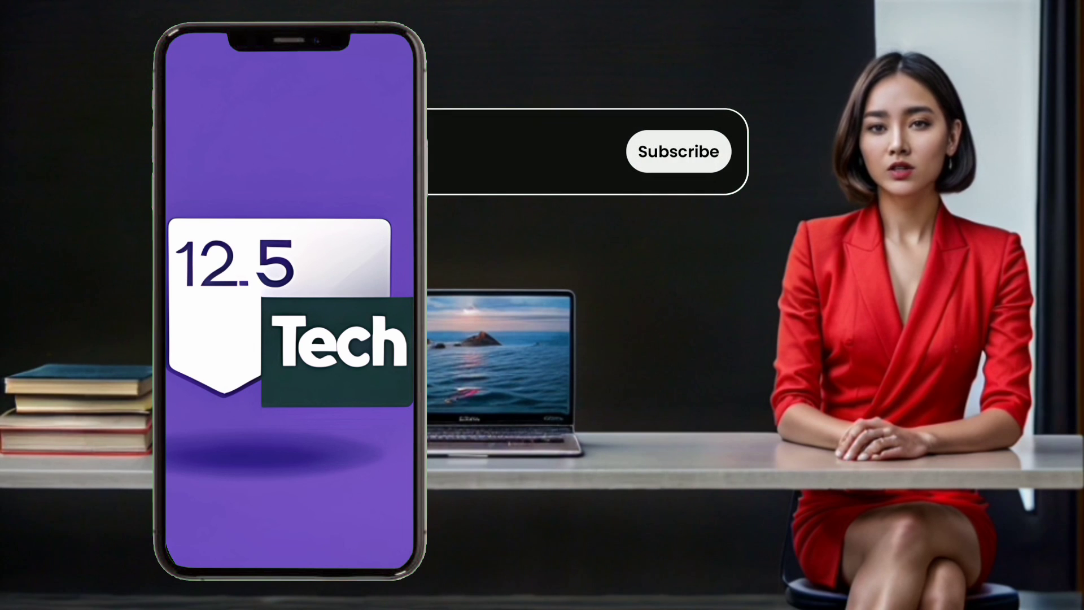
pyautogui.click(678, 151)
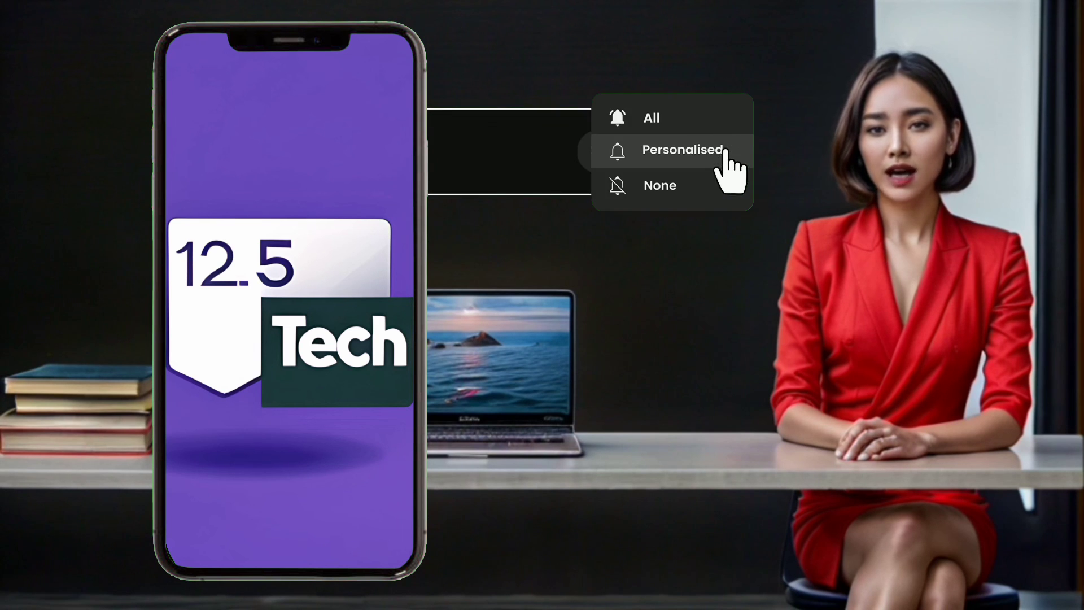
pyautogui.click(682, 149)
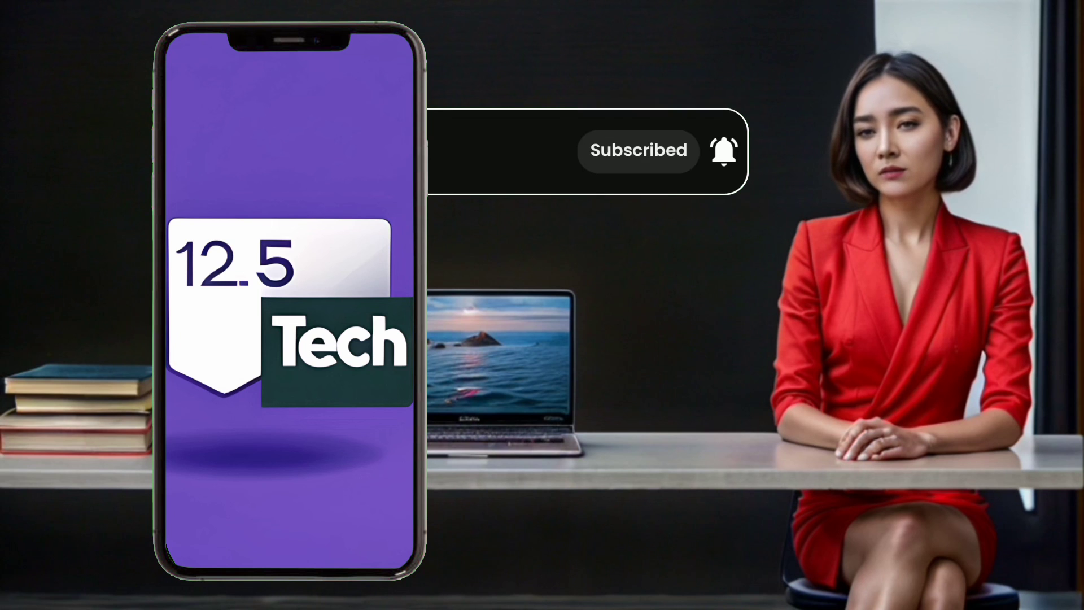